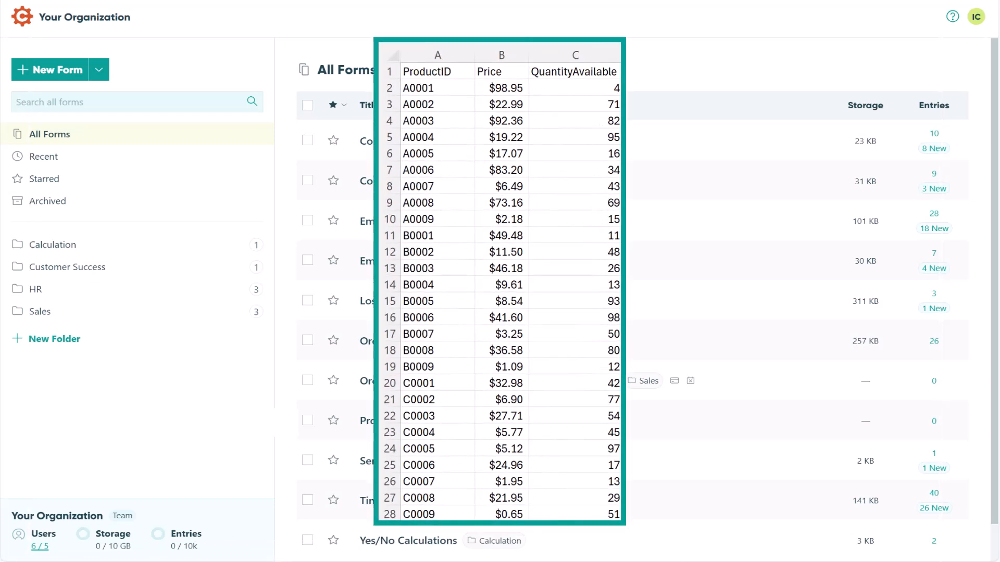
# Step: Go to the Product Inventory form's entries list
pyautogui.scroll(-3)
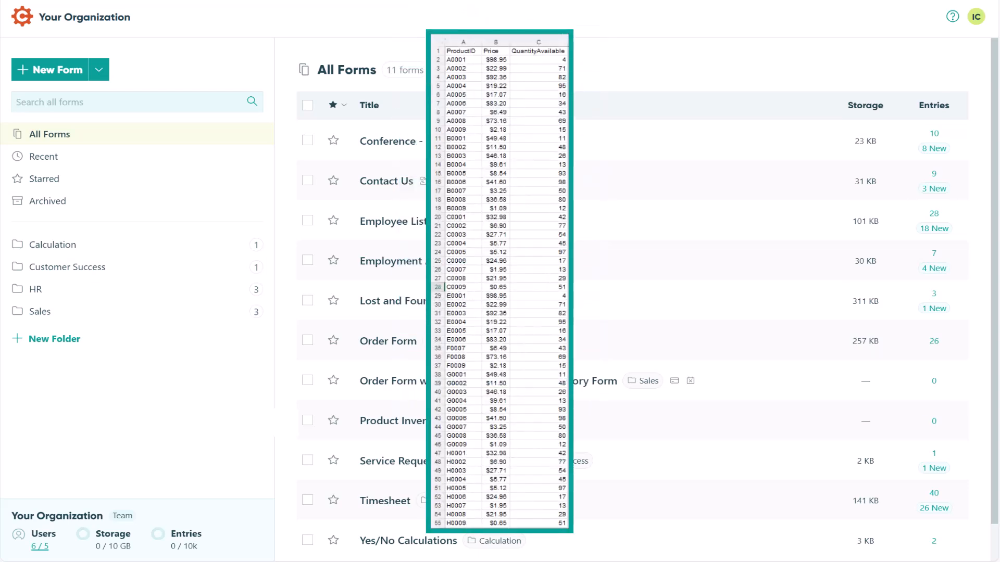
pyautogui.click(496, 51)
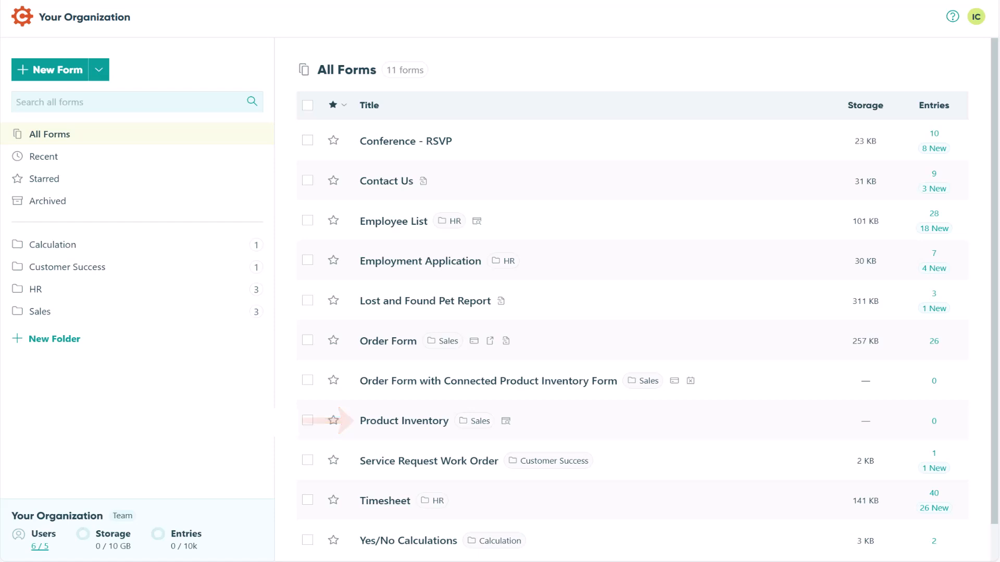
pyautogui.click(403, 421)
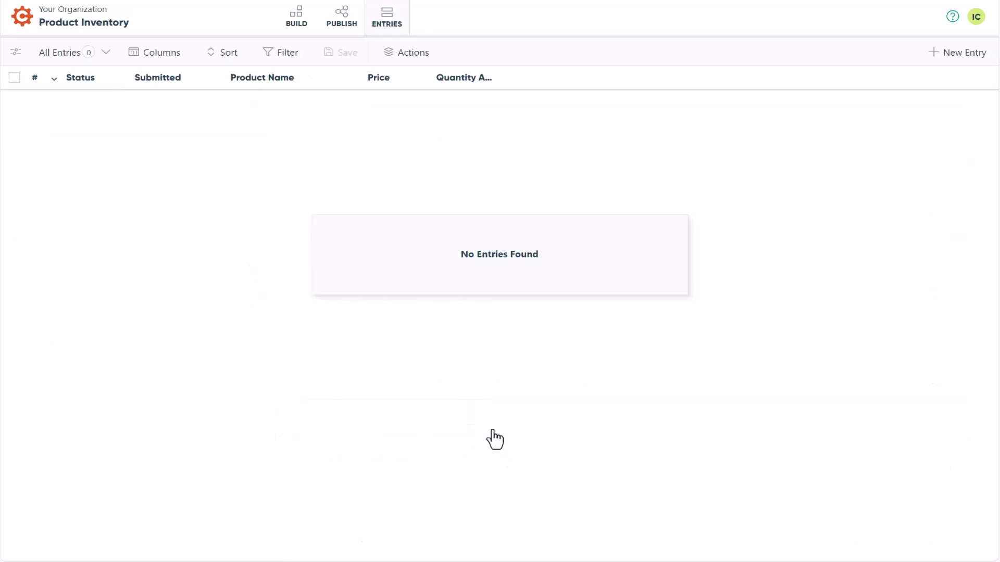
# Step: Start an entries import and download the Product Inventory.xlsx Excel template
pyautogui.click(413, 52)
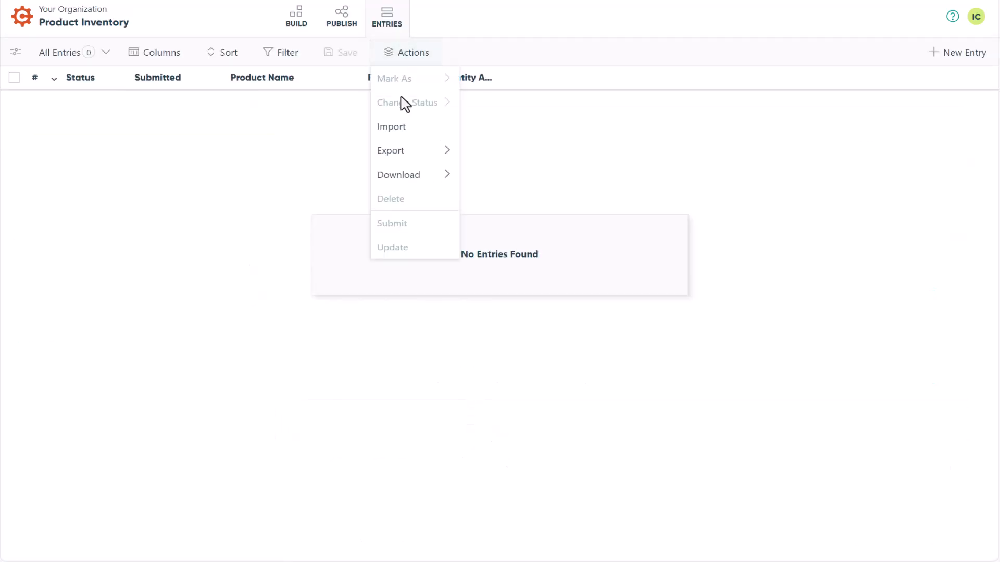
pyautogui.click(392, 126)
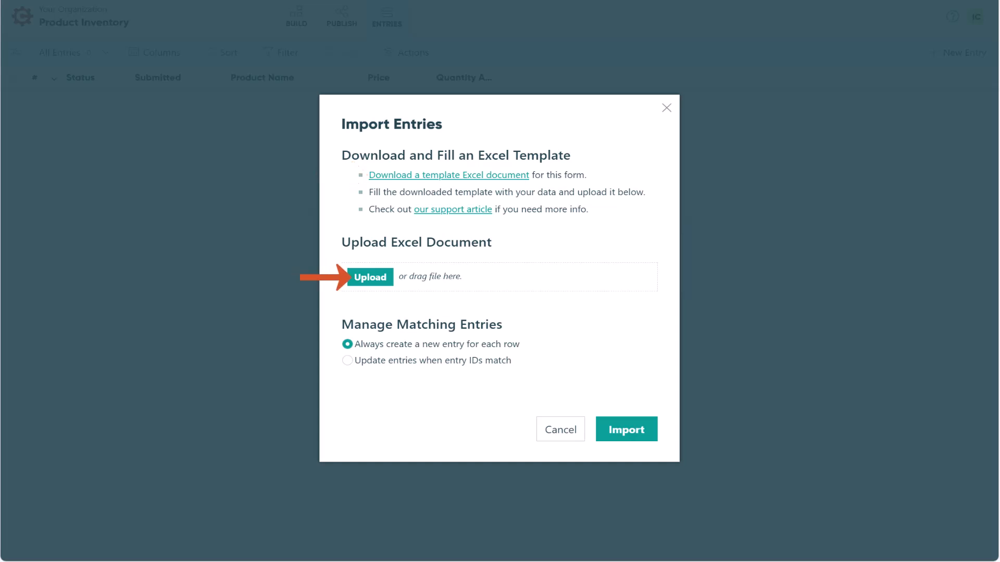
pyautogui.moveTo(458, 183)
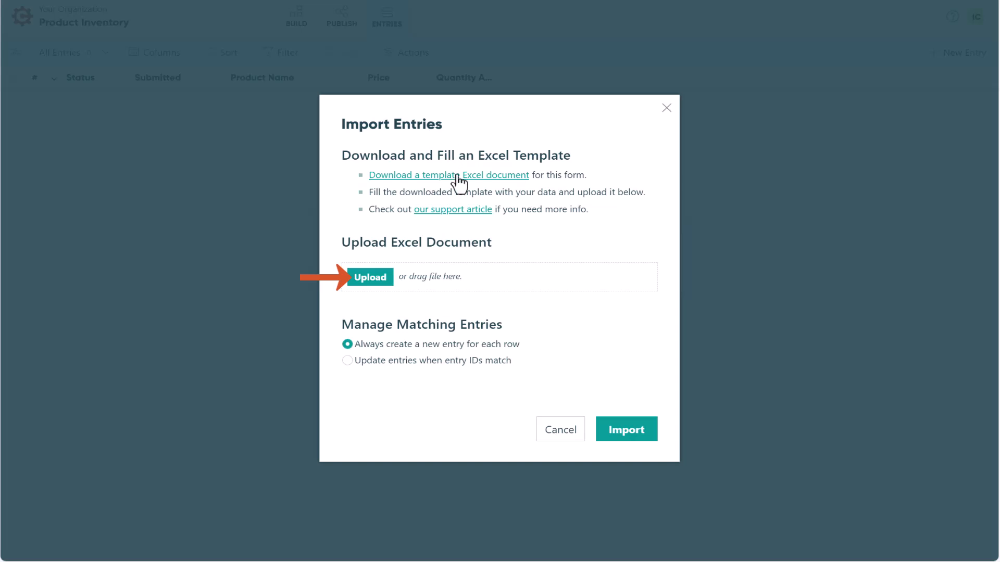
pyautogui.click(448, 175)
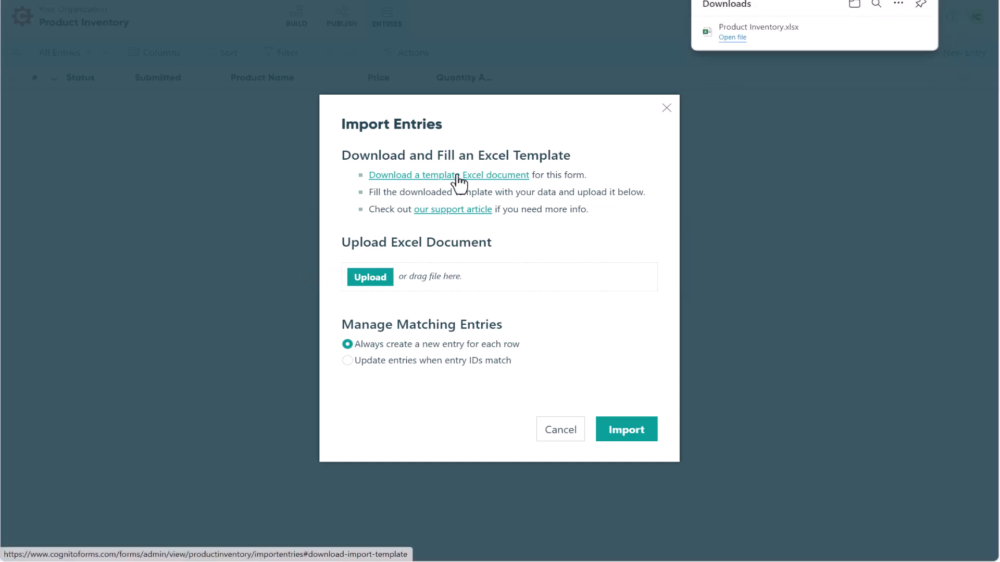
# Step: Paste the copied product IDs and prices into the template under ProductName and Price
pyautogui.click(732, 37)
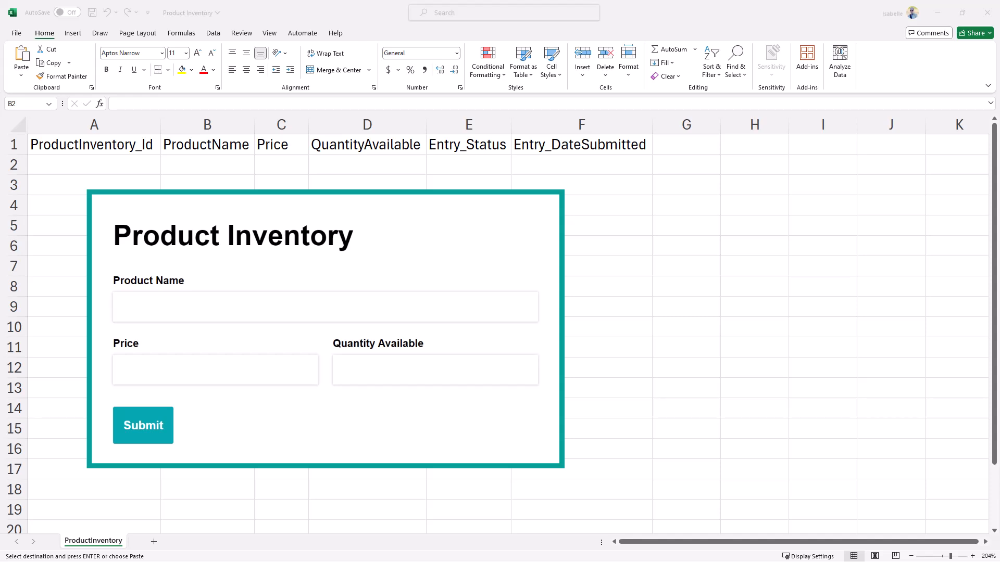
pyautogui.click(92, 144)
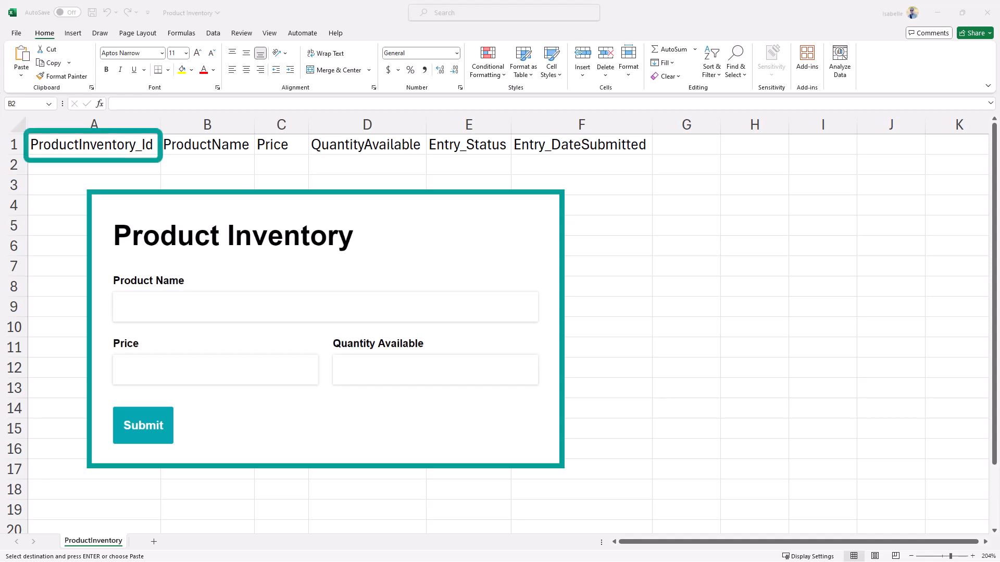
pyautogui.click(281, 144)
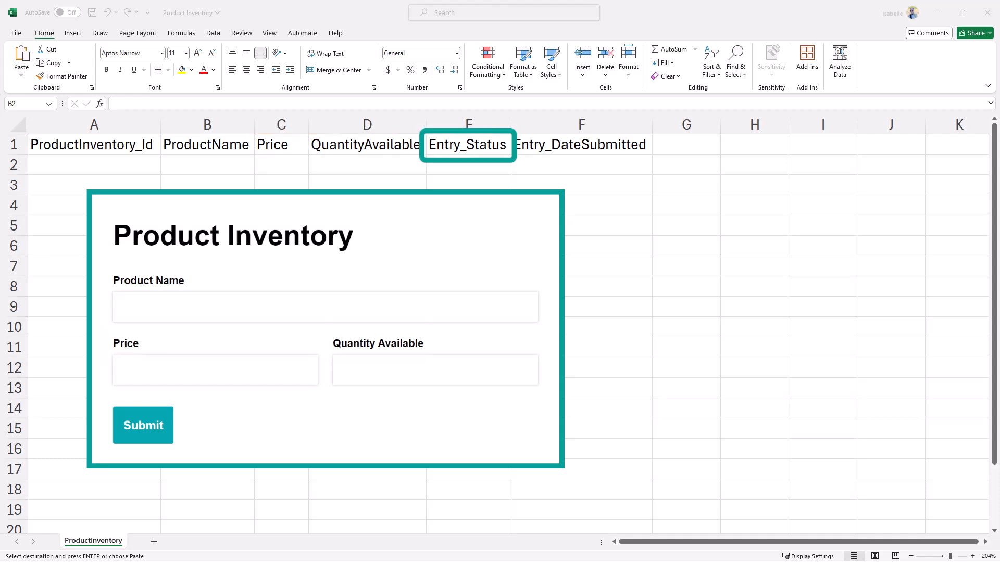
pyautogui.click(579, 144)
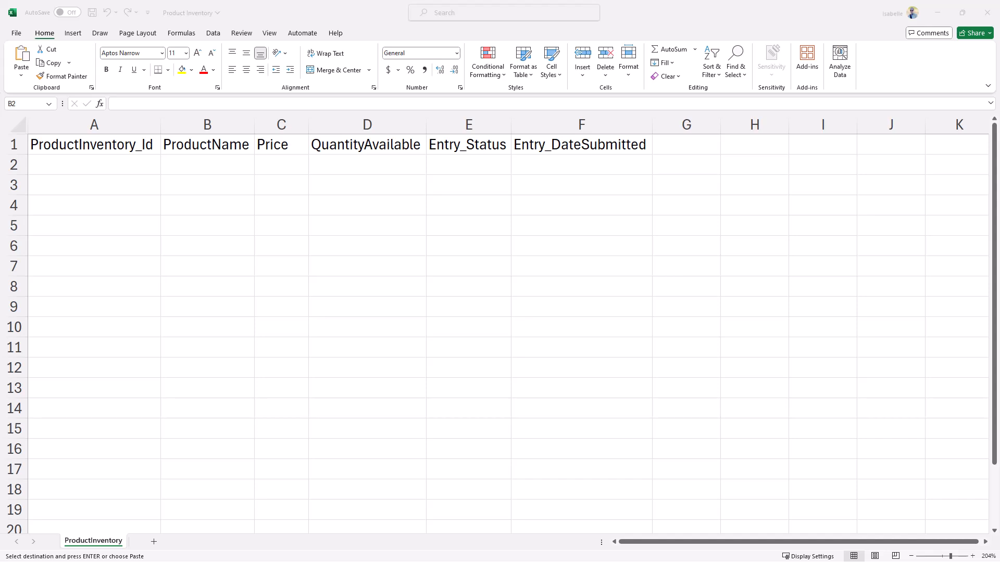
pyautogui.click(206, 144)
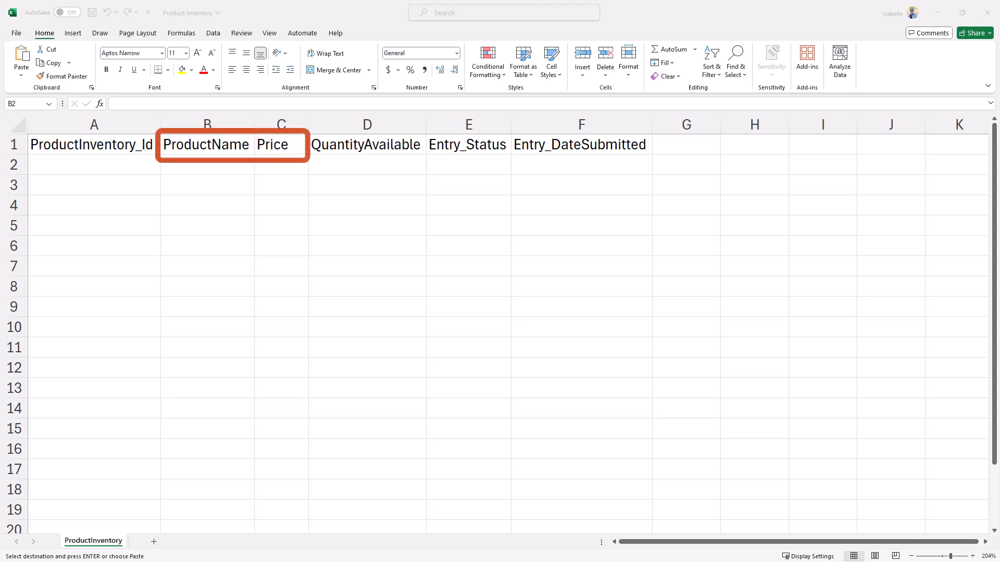
pyautogui.click(207, 165)
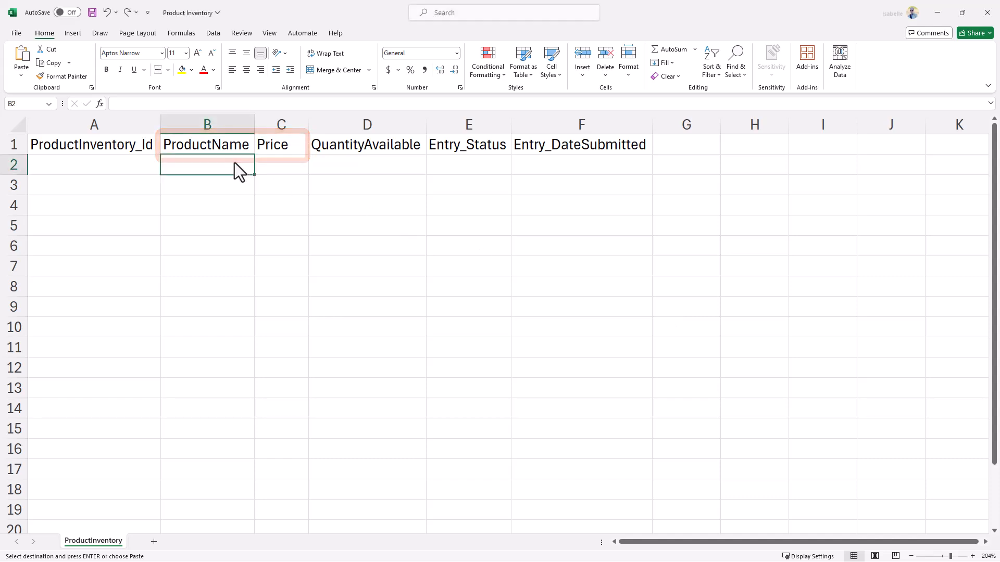
pyautogui.press('ctrl+v')
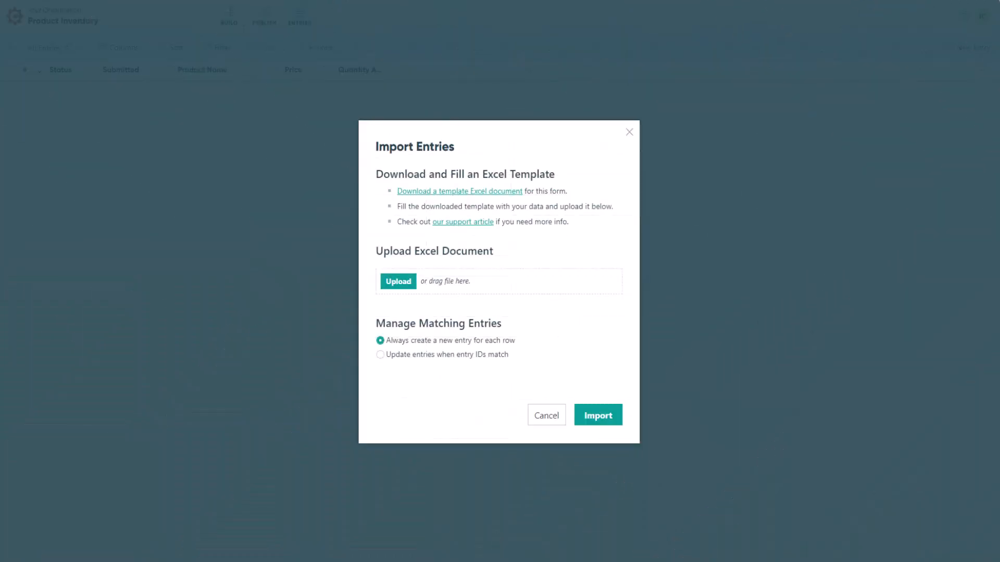
# Step: Upload Product Inventory.xlsx and run the import, giving 19 entries with names and prices
pyautogui.click(398, 282)
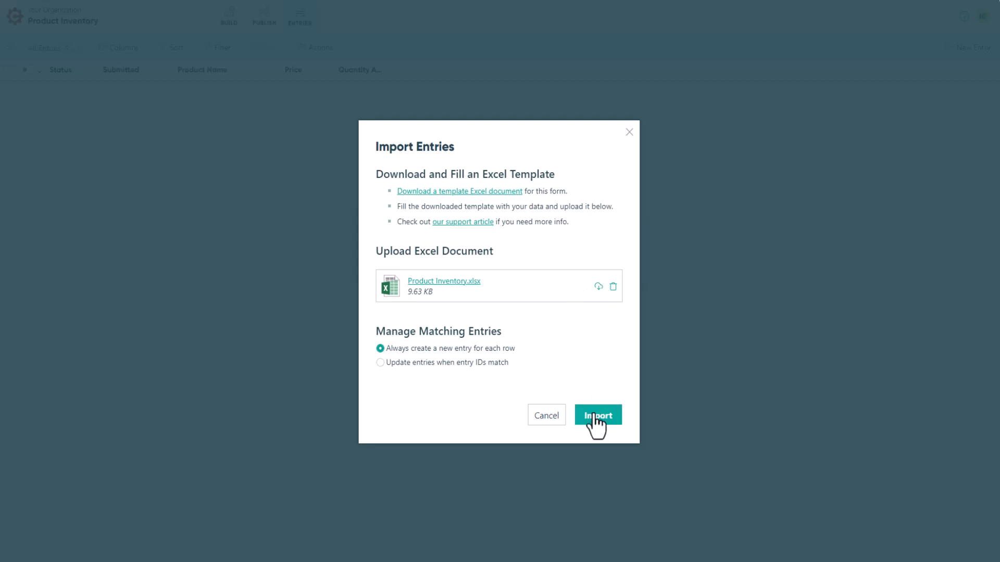
pyautogui.click(597, 415)
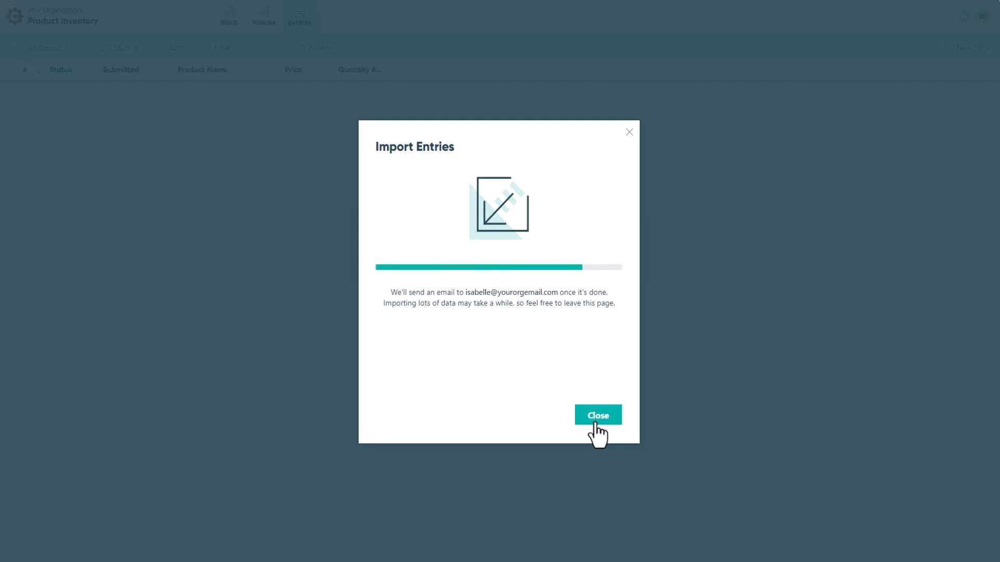
pyautogui.click(597, 415)
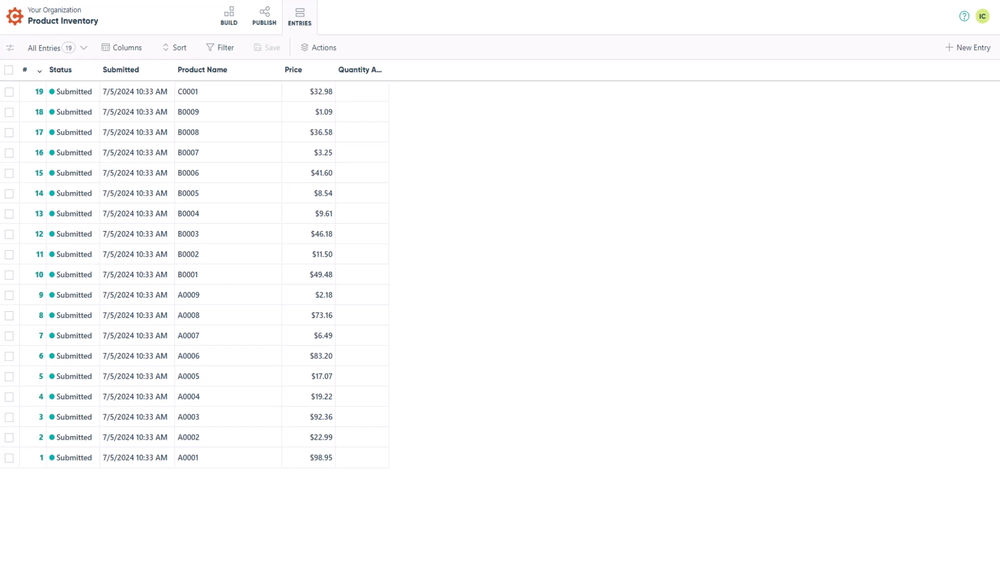
pyautogui.moveTo(597, 435)
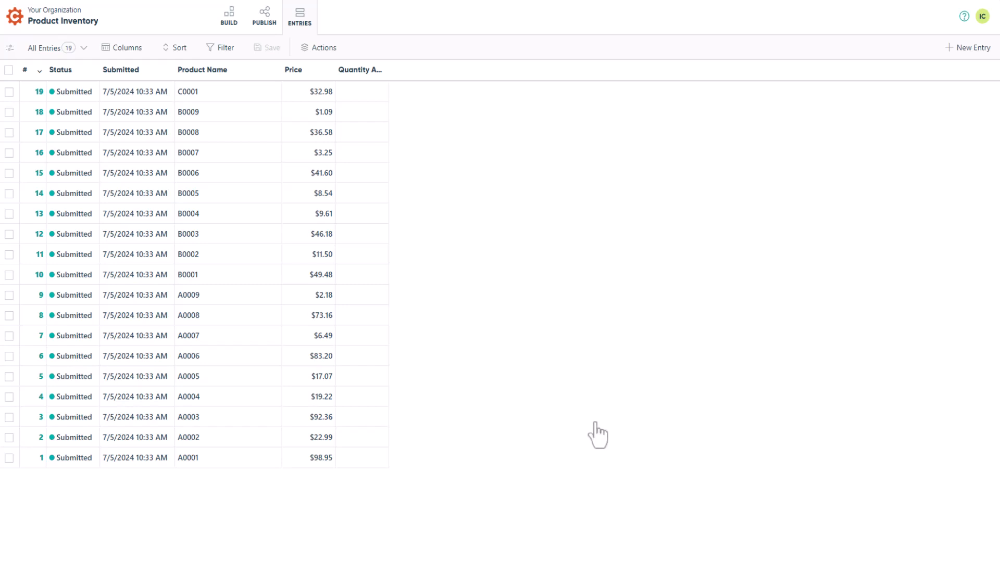
# Step: Export the 19 entries to Excel and open the workbook with entry IDs, names and prices
pyautogui.click(319, 48)
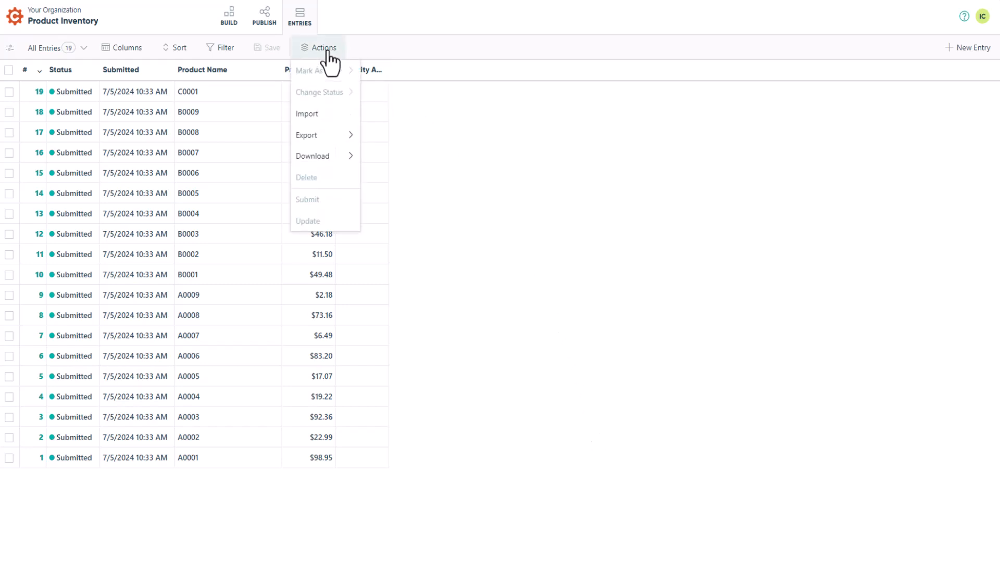
pyautogui.moveTo(329, 141)
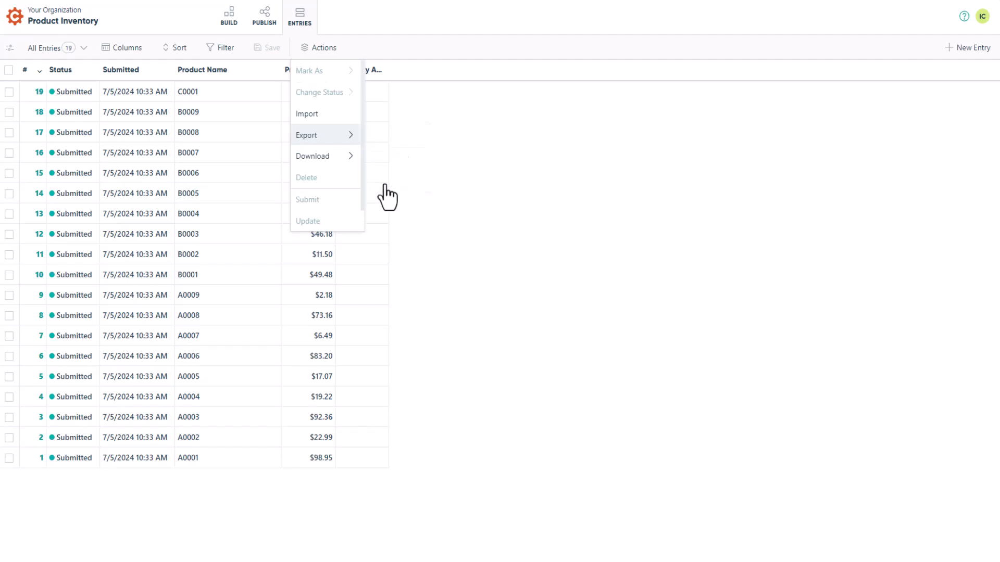
pyautogui.click(307, 134)
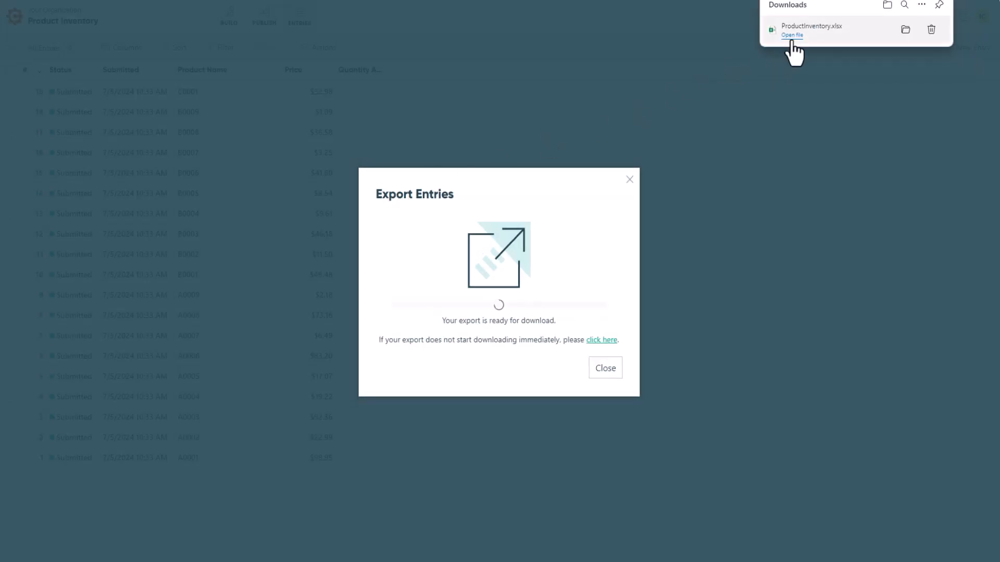
pyautogui.click(792, 35)
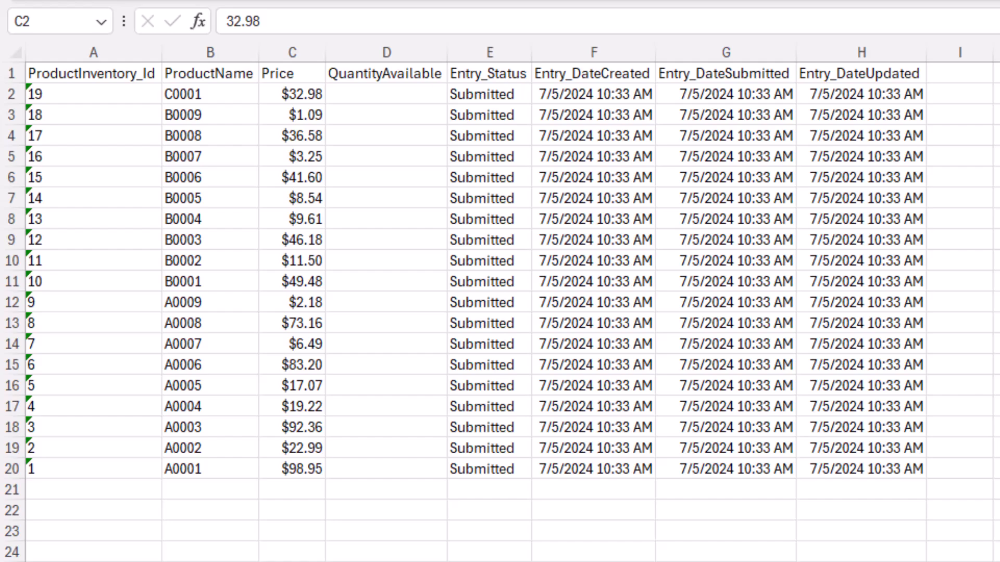
# Step: Import ProductInventory2.xlsx with 'Update entries when entry IDs match', revising 19 entries' prices
pyautogui.moveTo(291, 94); pyautogui.dragTo(291, 115)
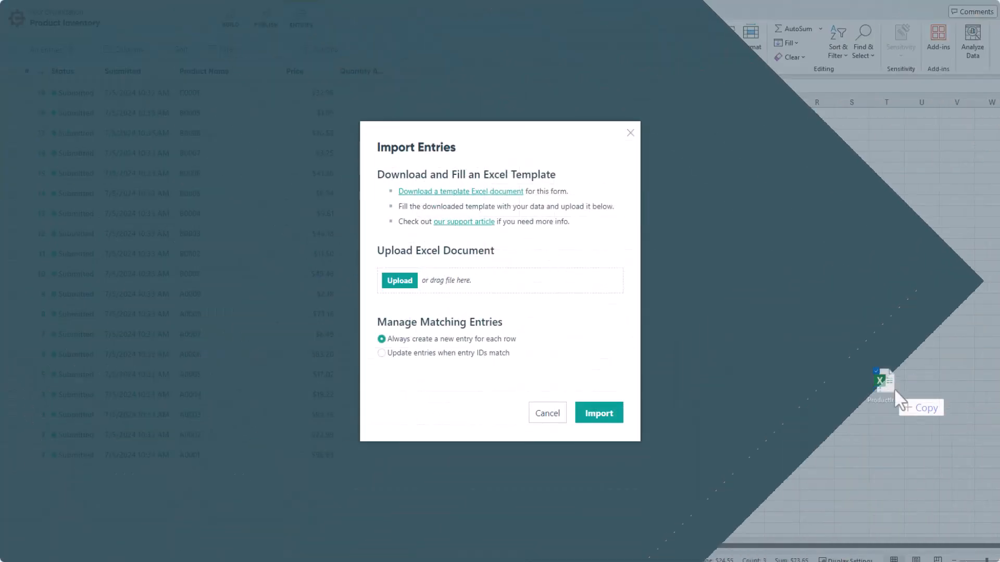
pyautogui.moveTo(882, 382); pyautogui.dragTo(499, 280)
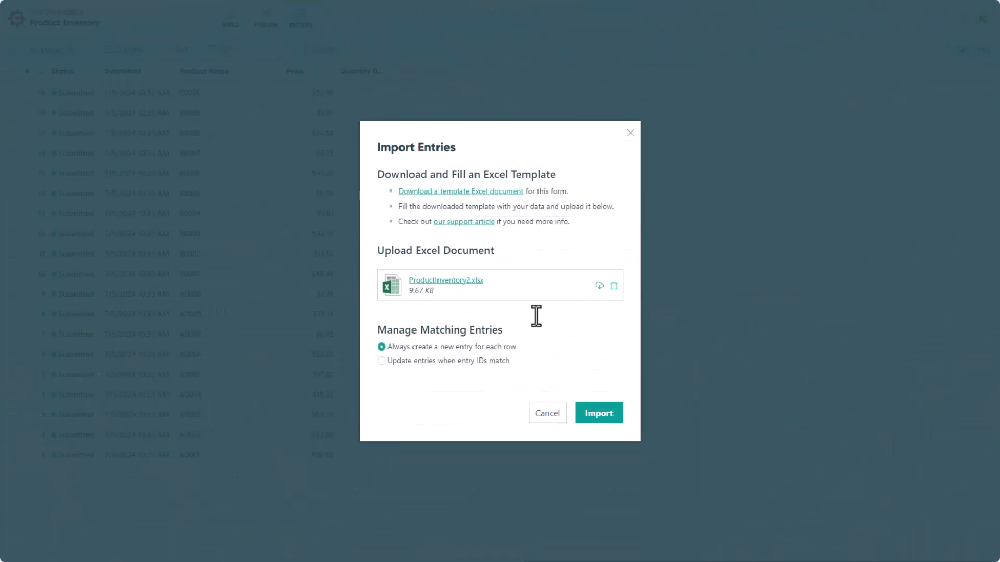
pyautogui.click(381, 361)
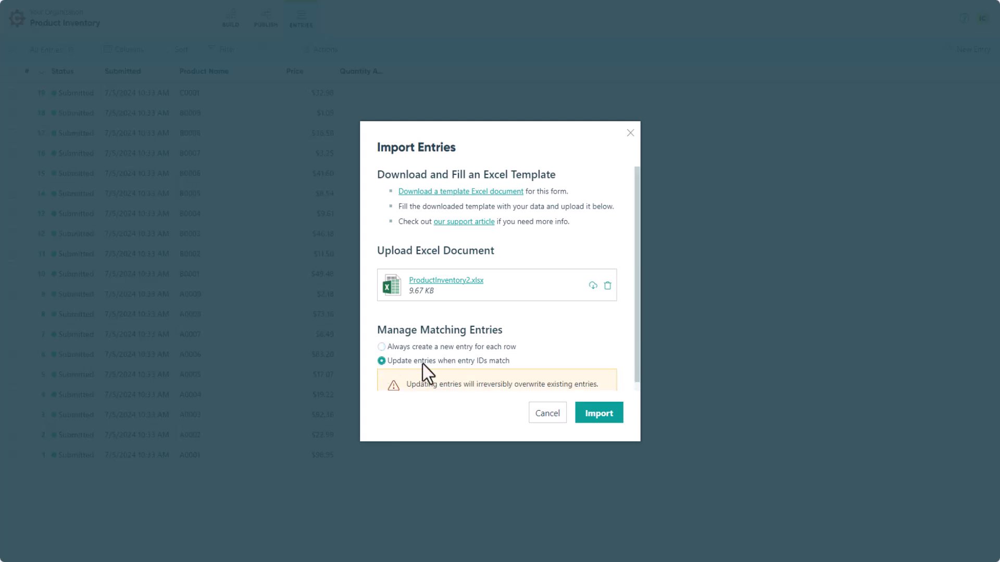
pyautogui.scroll(-3)
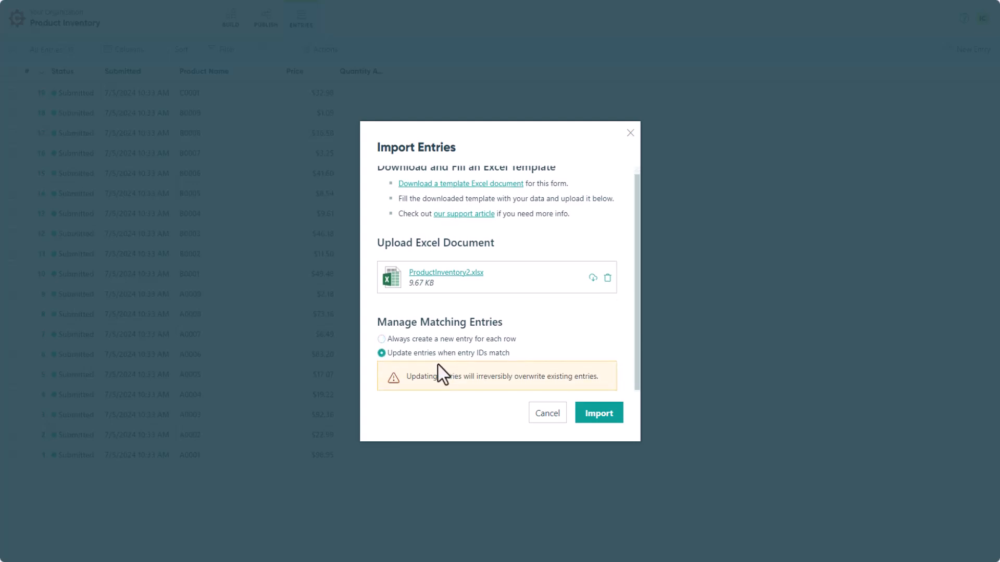
pyautogui.click(597, 412)
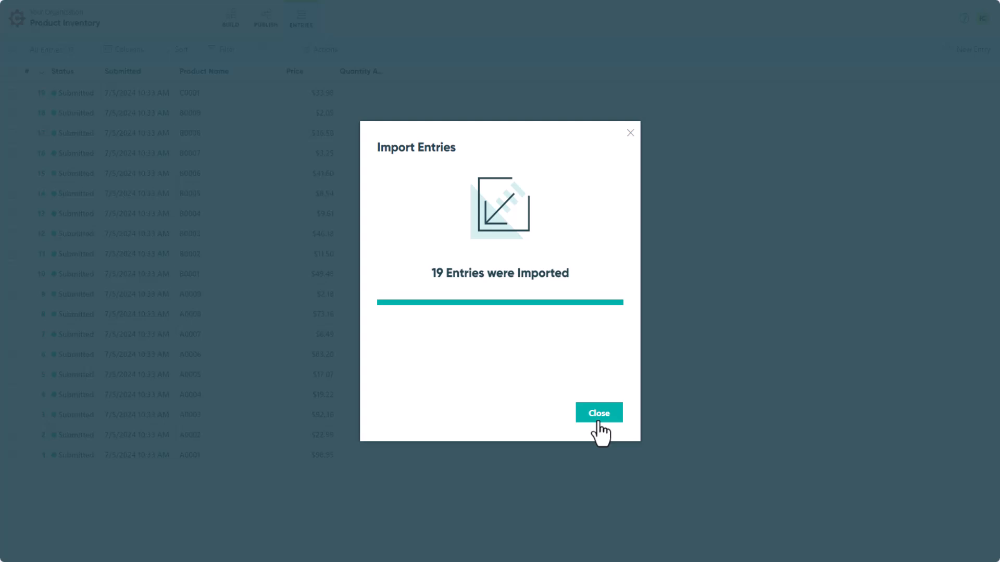
pyautogui.click(597, 412)
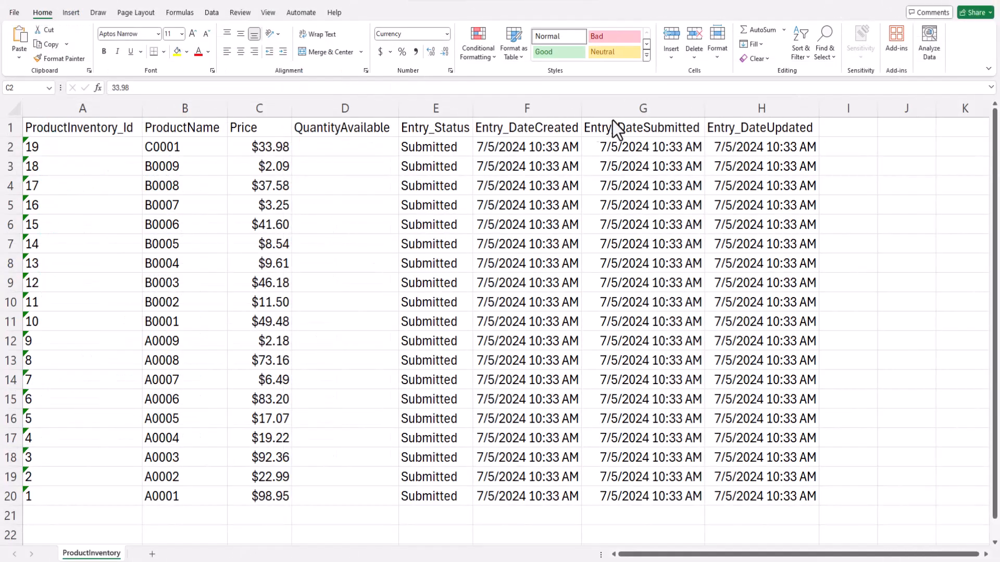
# Step: Enter 'one dollar' as the C0001 price in the ProductInventory sheet
pyautogui.write('one dollar')
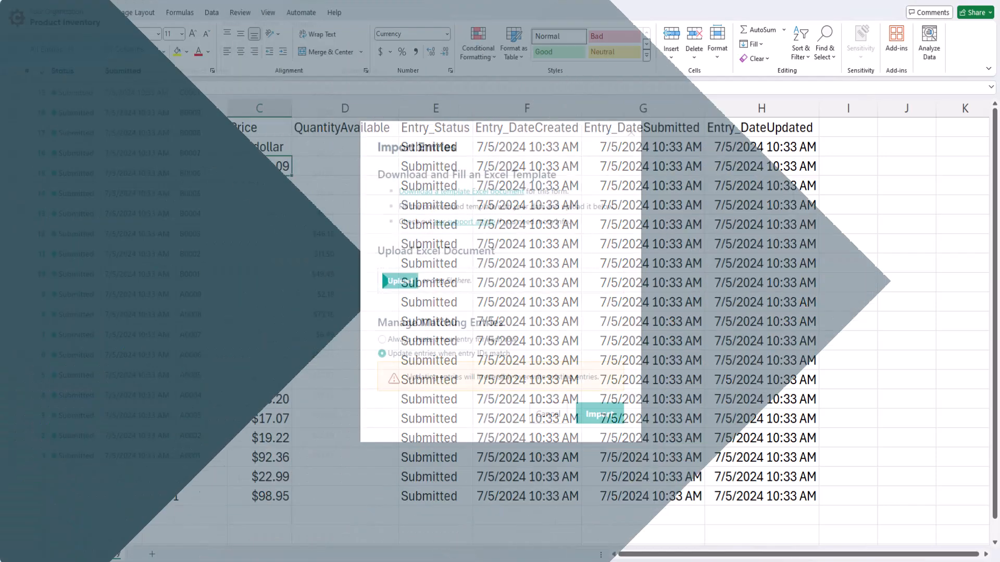
pyautogui.click(600, 415)
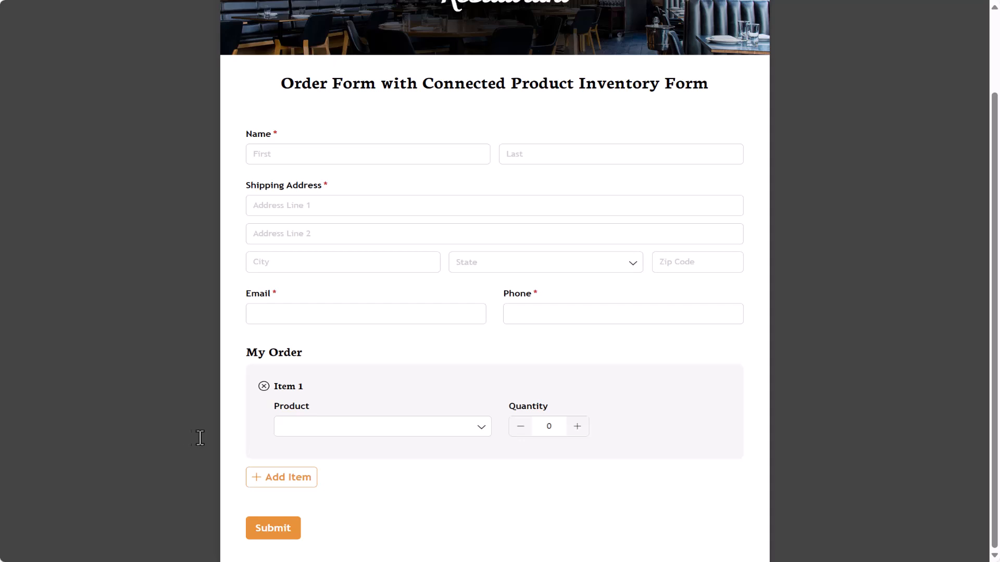
# Step: Choose product B0004 - $9.61 for item 1 and raise its quantity to 2
pyautogui.click(381, 426)
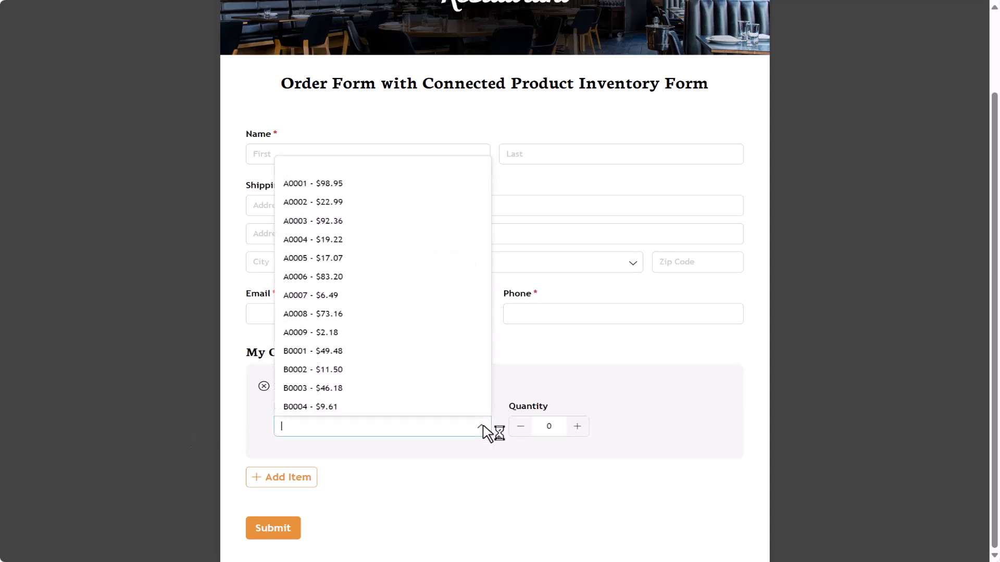
pyautogui.click(312, 407)
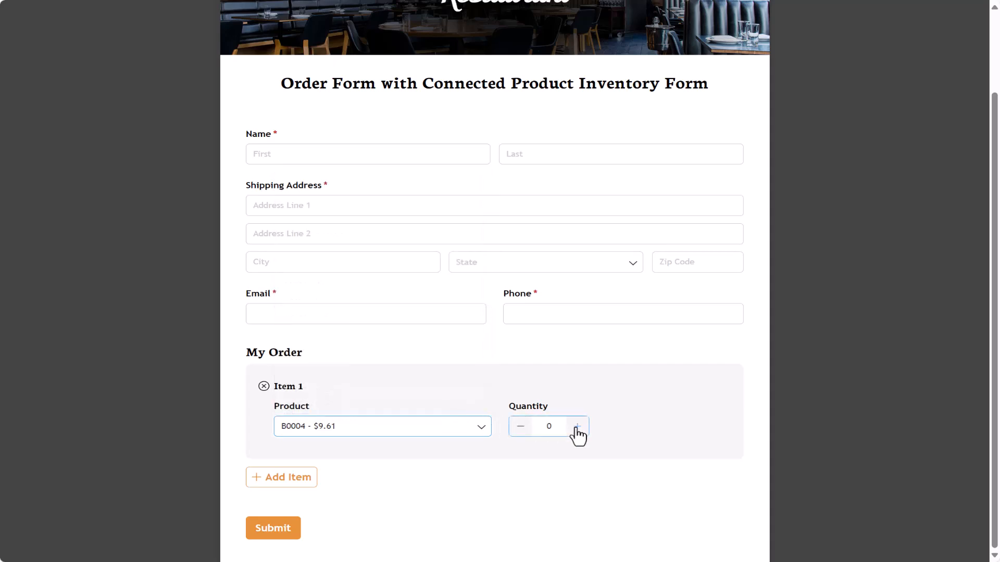
pyautogui.click(576, 426)
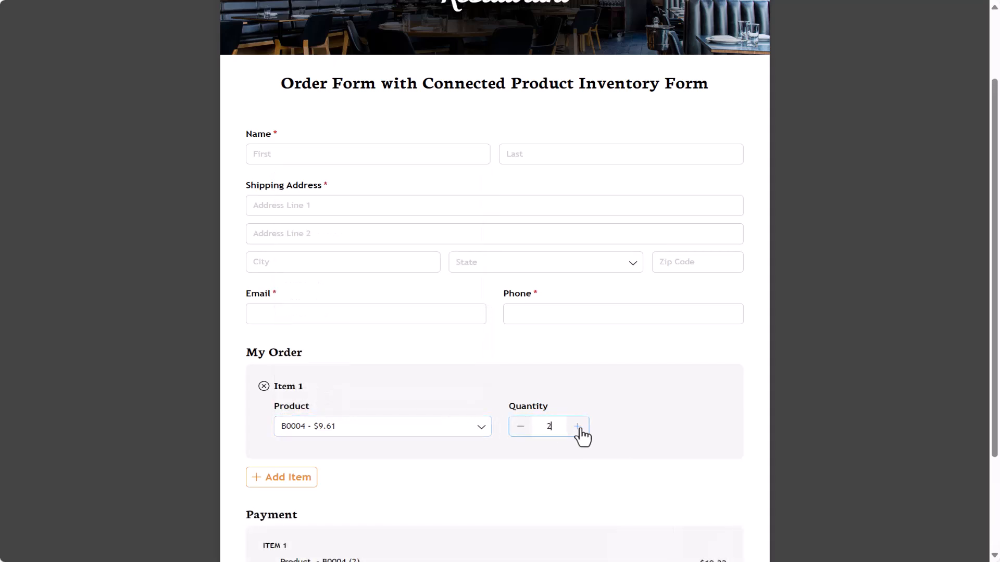
pyautogui.scroll(-3)
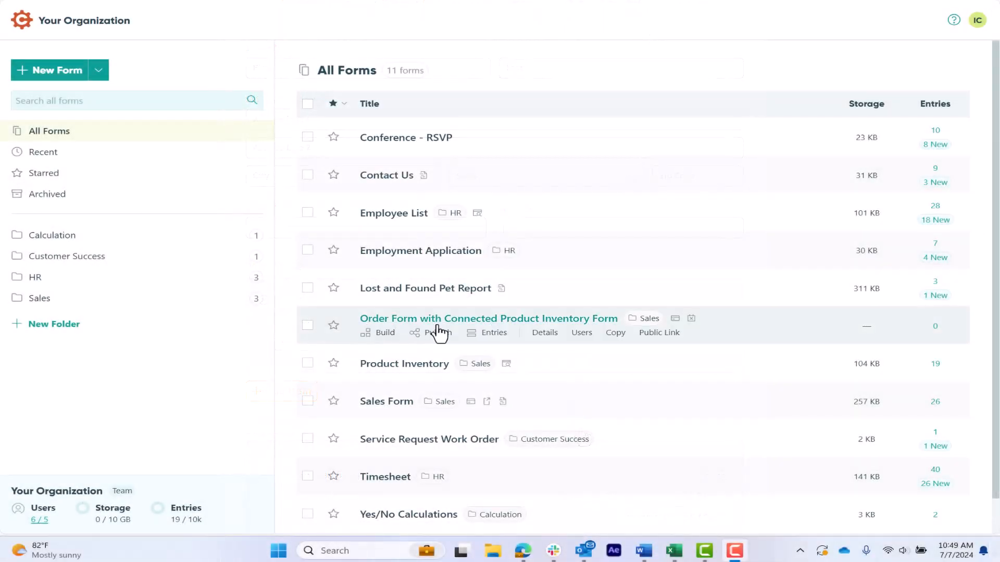
# Step: Start an order form entries import, download its Excel template and open it
pyautogui.click(492, 333)
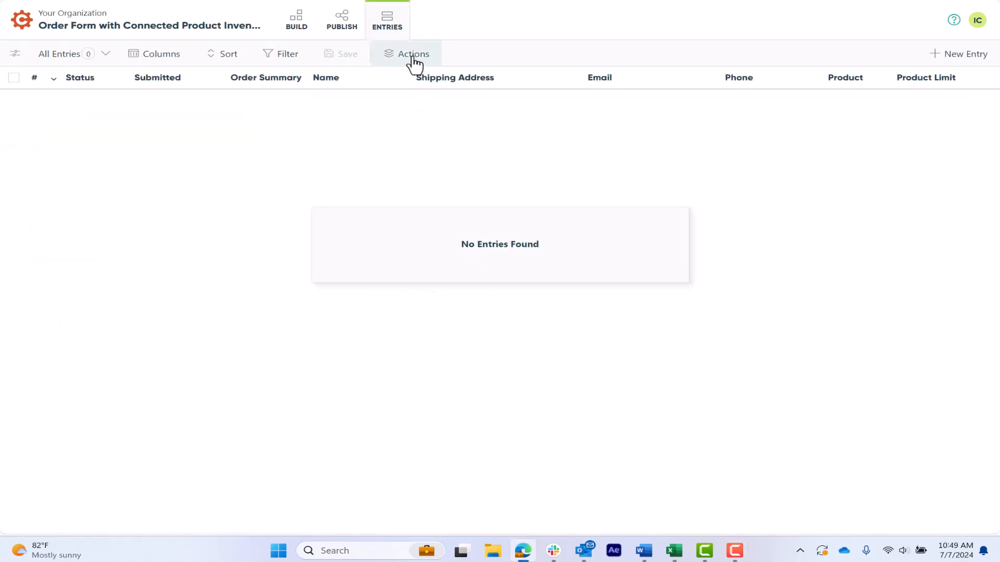
pyautogui.click(413, 53)
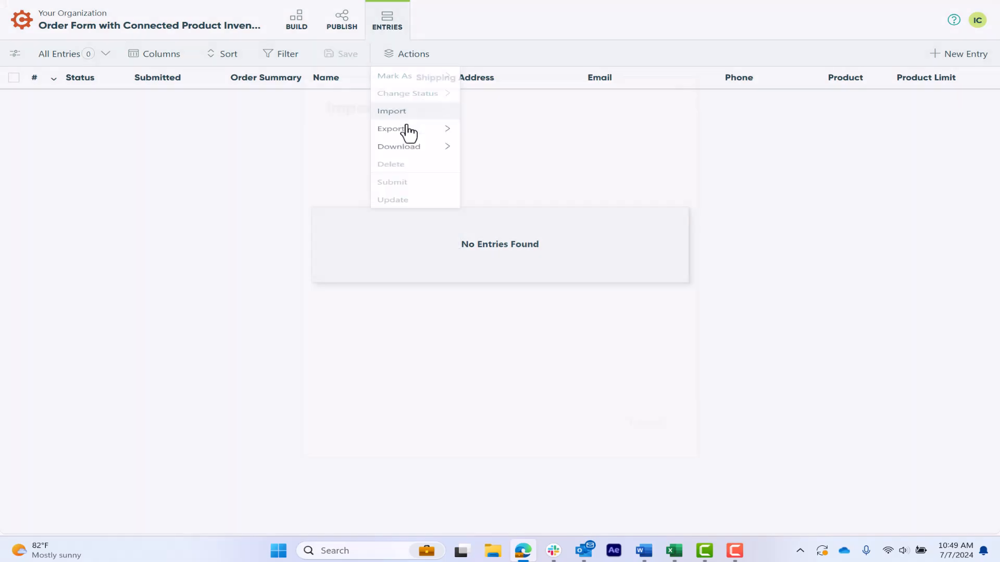
pyautogui.click(391, 110)
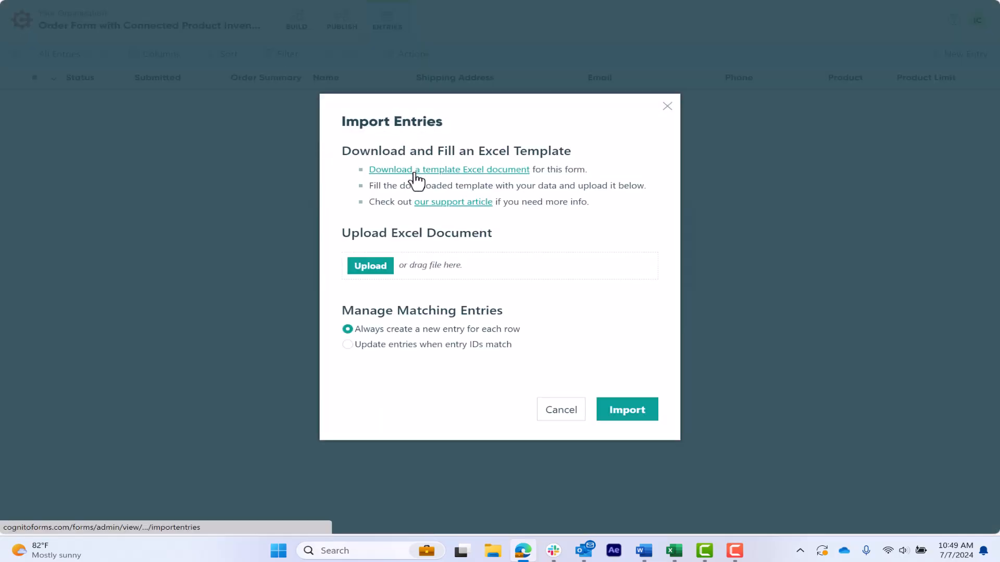
pyautogui.click(448, 168)
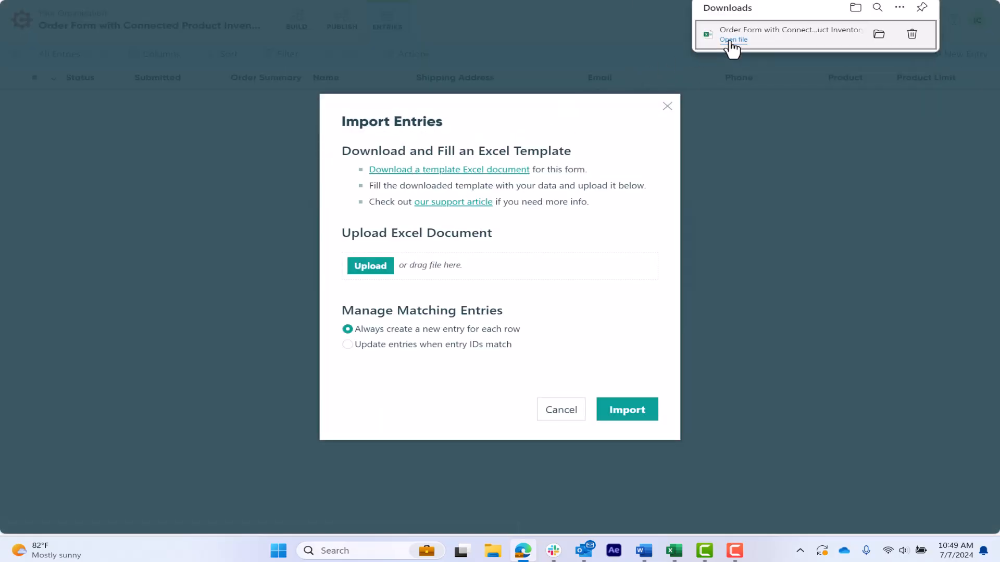
pyautogui.click(732, 40)
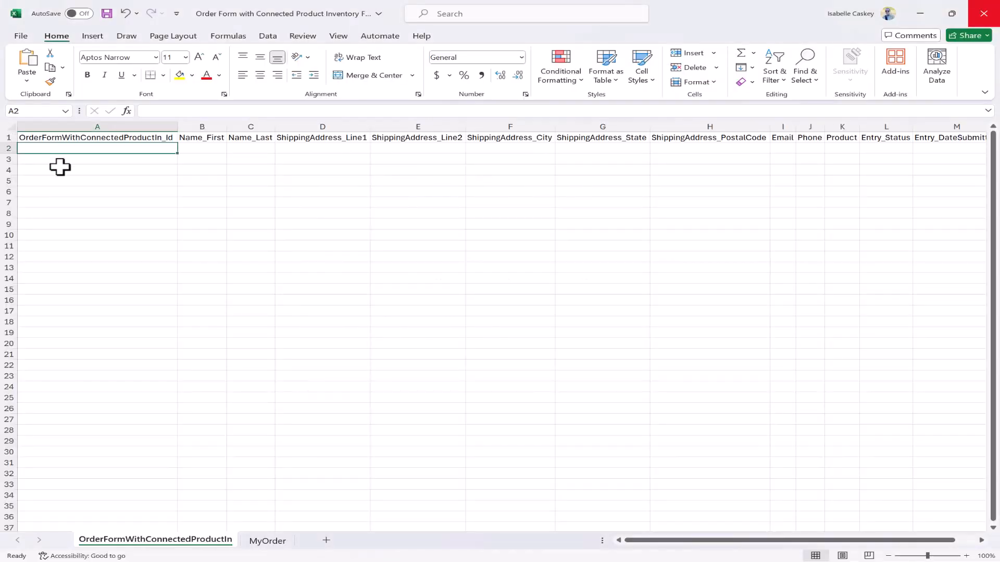
# Step: Enter the Test Test entry in row 2 of the entries sheet
pyautogui.write('Test')
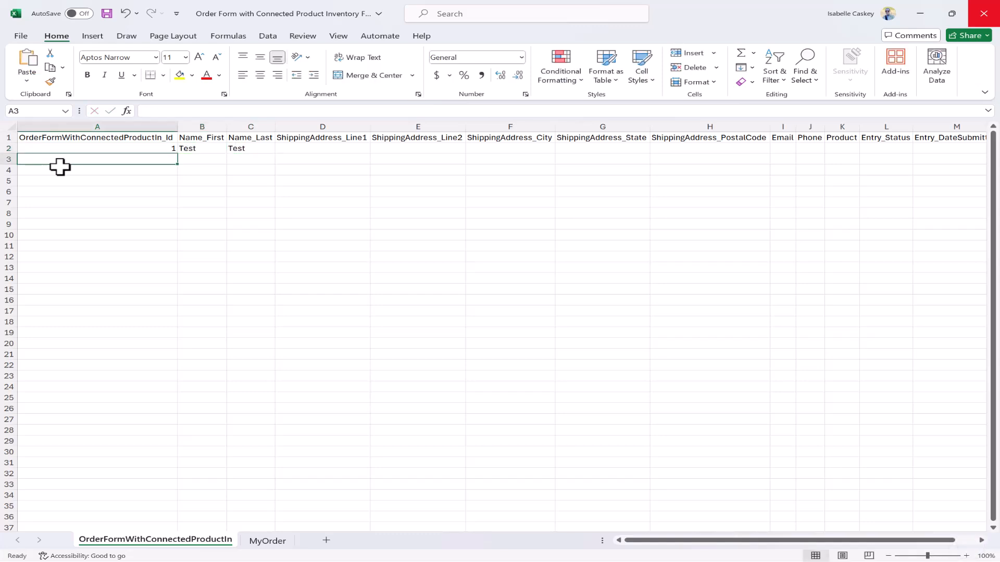
pyautogui.click(267, 540)
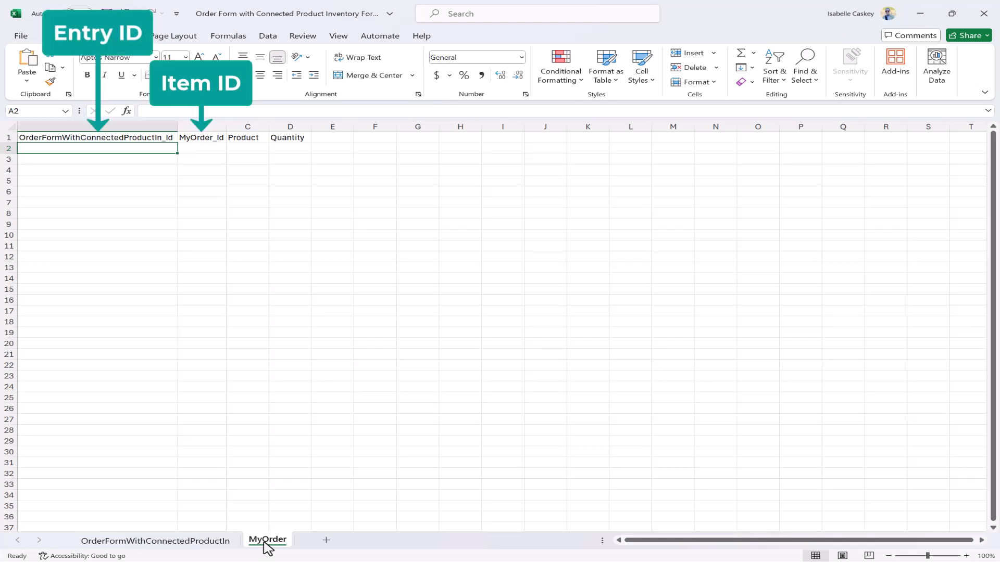
# Step: On MyOrder, add item rows 1 and 2 for entry 1, the first A0001 at quantity 5
pyautogui.write('1')
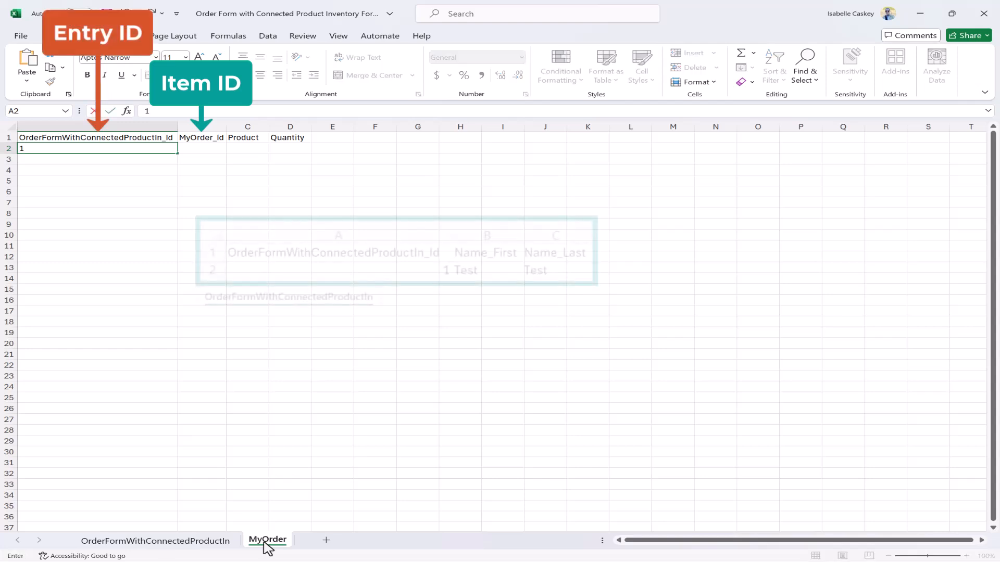
pyautogui.write('1')
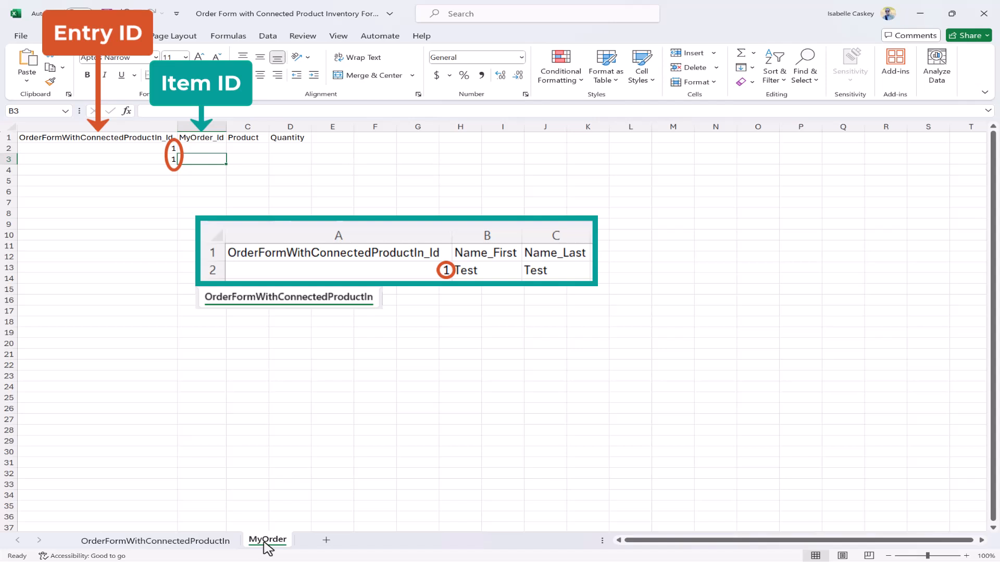
pyautogui.write('2')
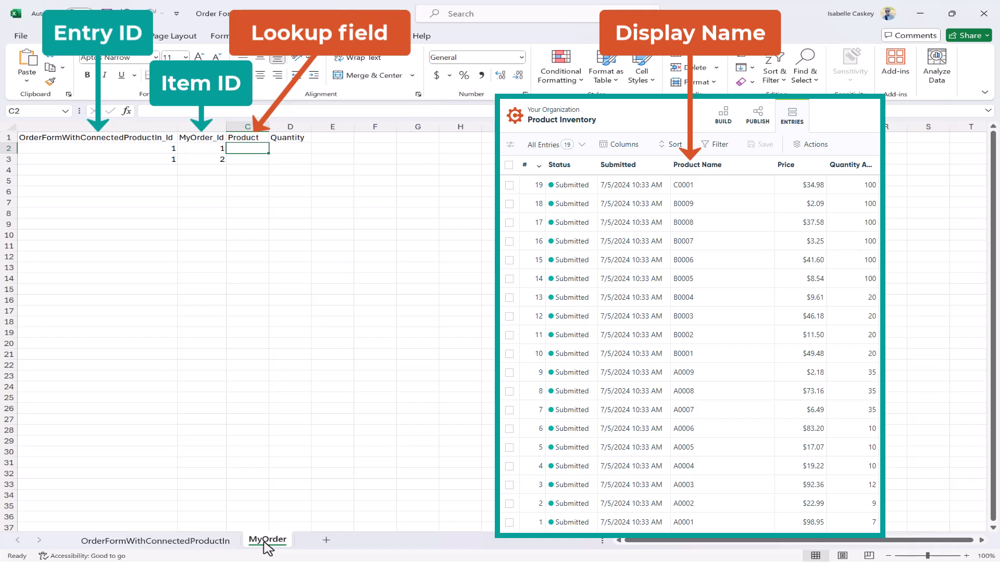
pyautogui.press('ctrl+v')
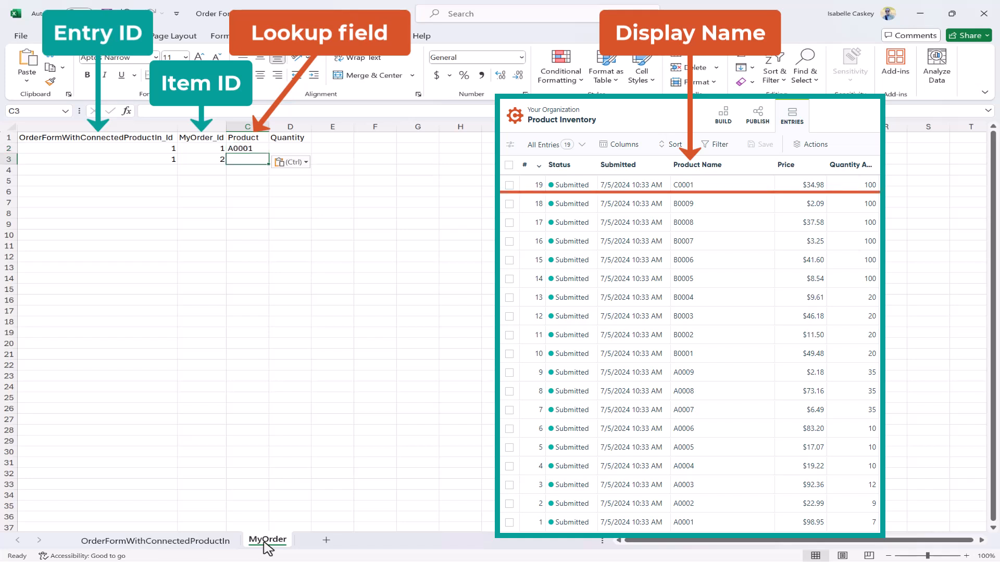
pyautogui.write('5')
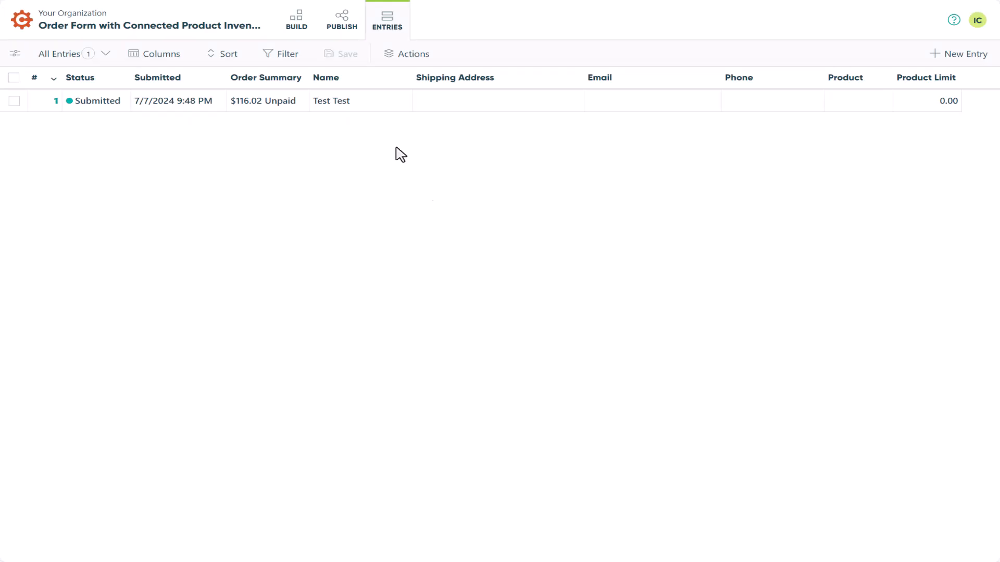
# Step: Import the completed template so the order form holds the Test Test entry at $116.02
pyautogui.click(331, 100)
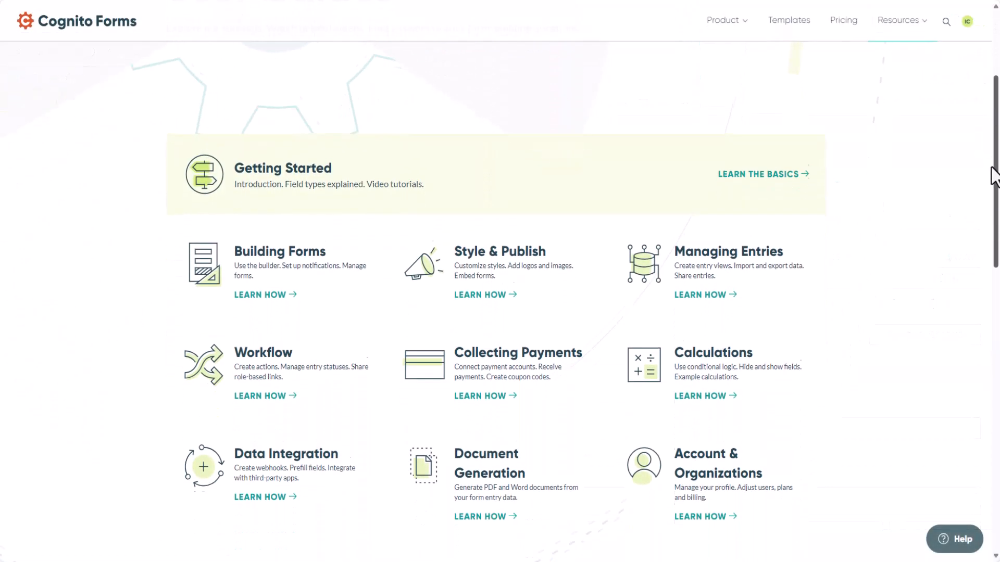
# Step: Reach the footer's Request Help link and load the Submit a Support Request form
pyautogui.scroll(-3)
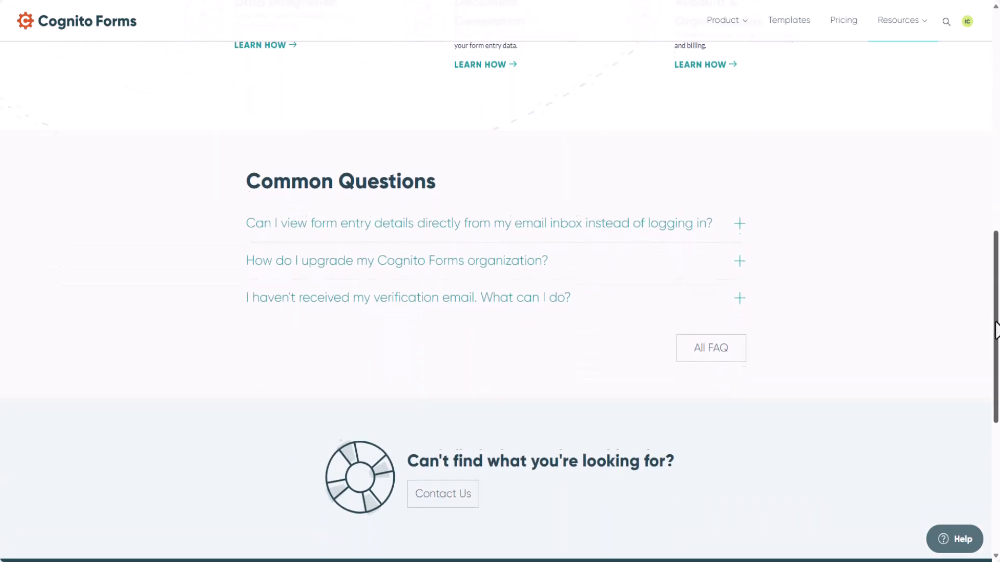
pyautogui.scroll(-3)
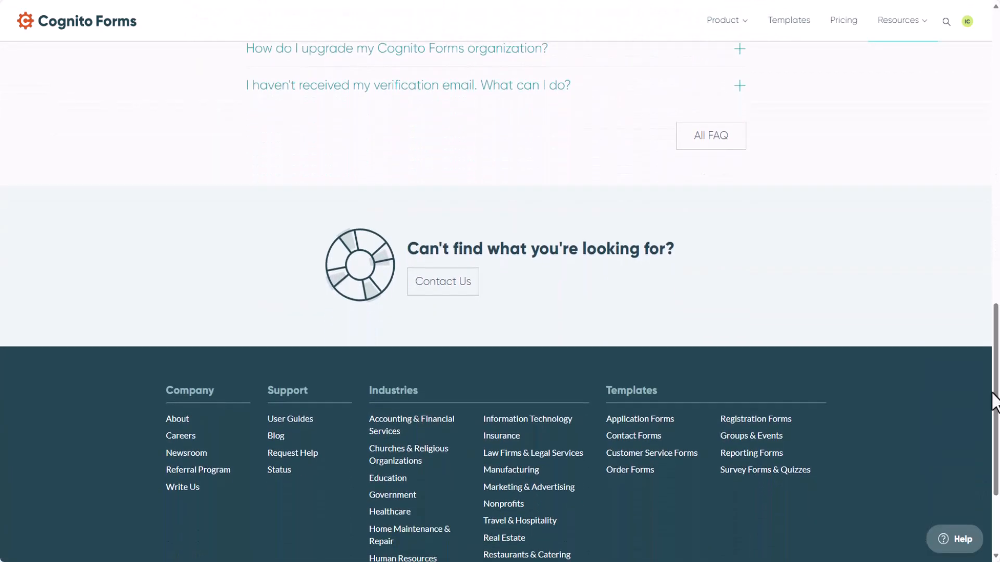
pyautogui.click(443, 281)
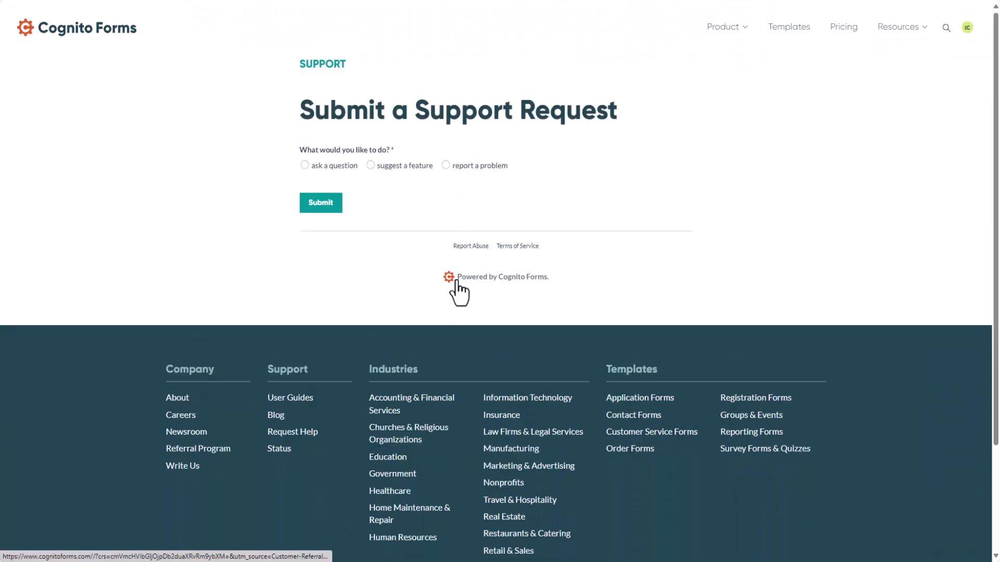